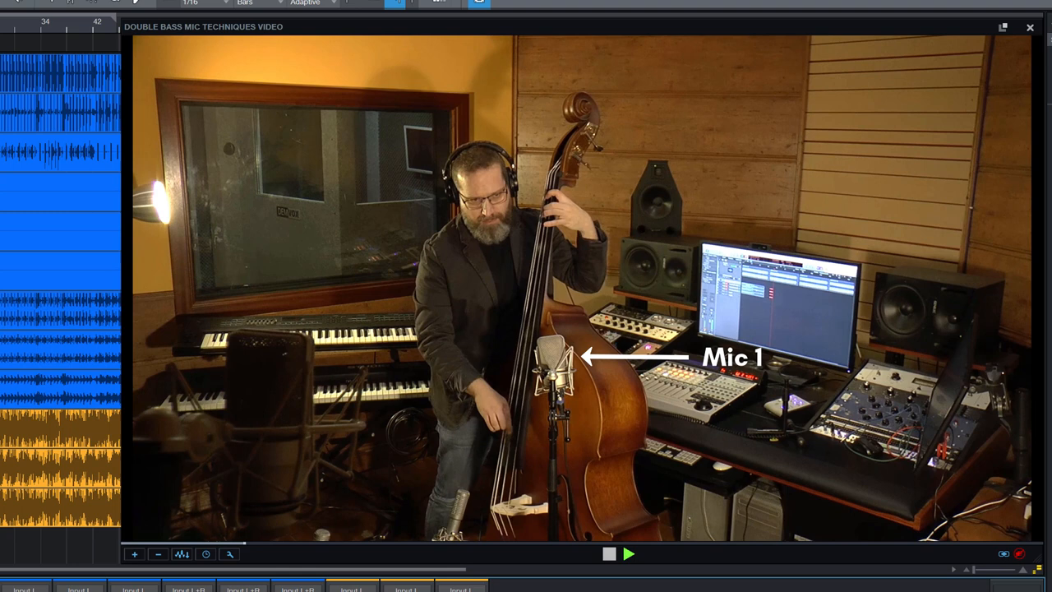
- Add a new bus channel in the Console for the three bass mic channels
left_click(628, 553)
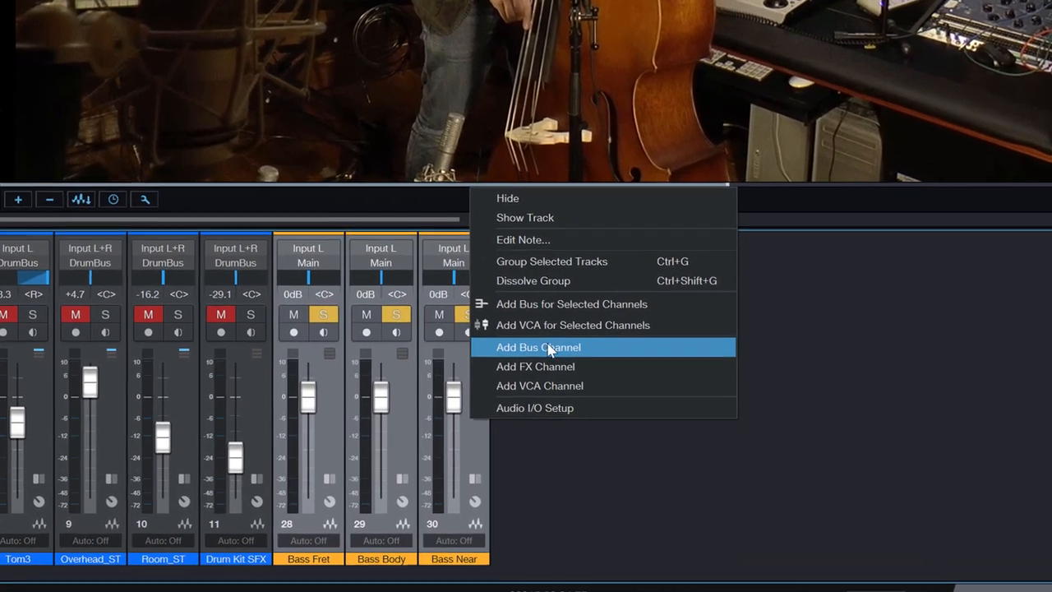
left_click(537, 347)
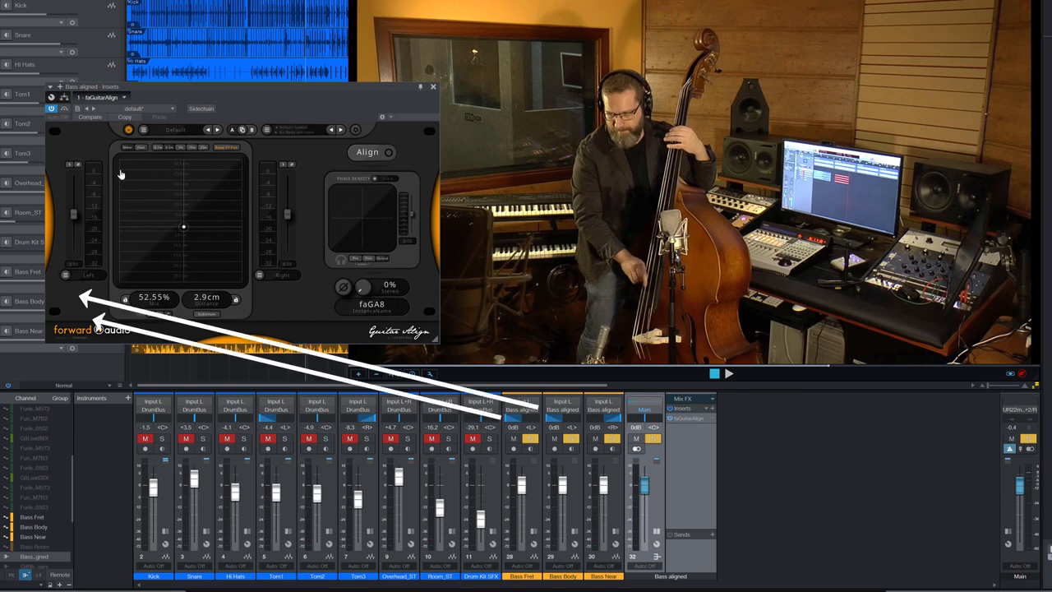
mouse_move(105, 156)
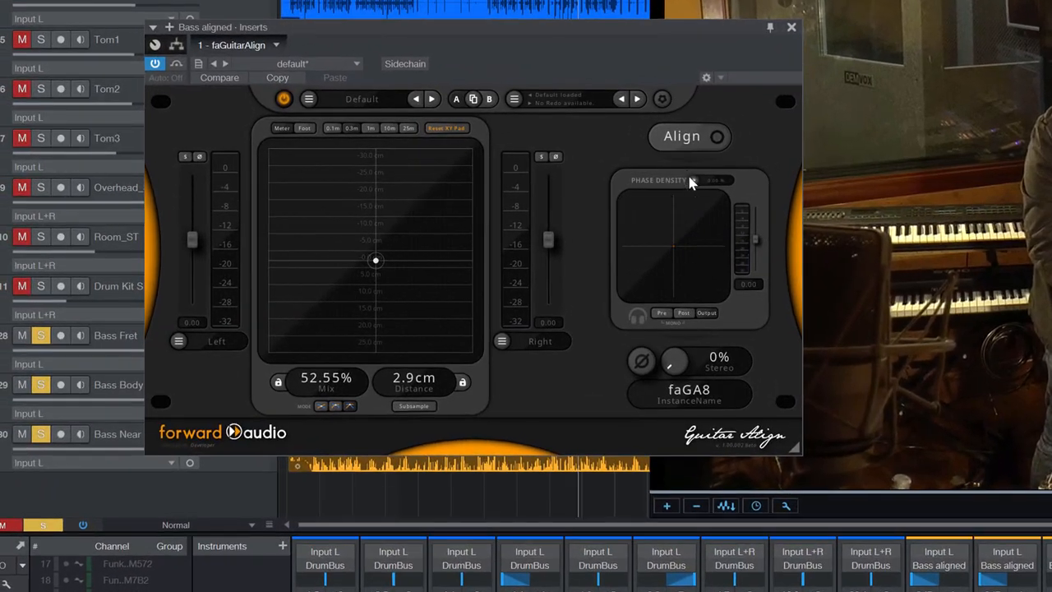
- Run faGuitarAlign's Align analysis during playback and stop it, setting the distance to -20.7 cm
left_click(681, 135)
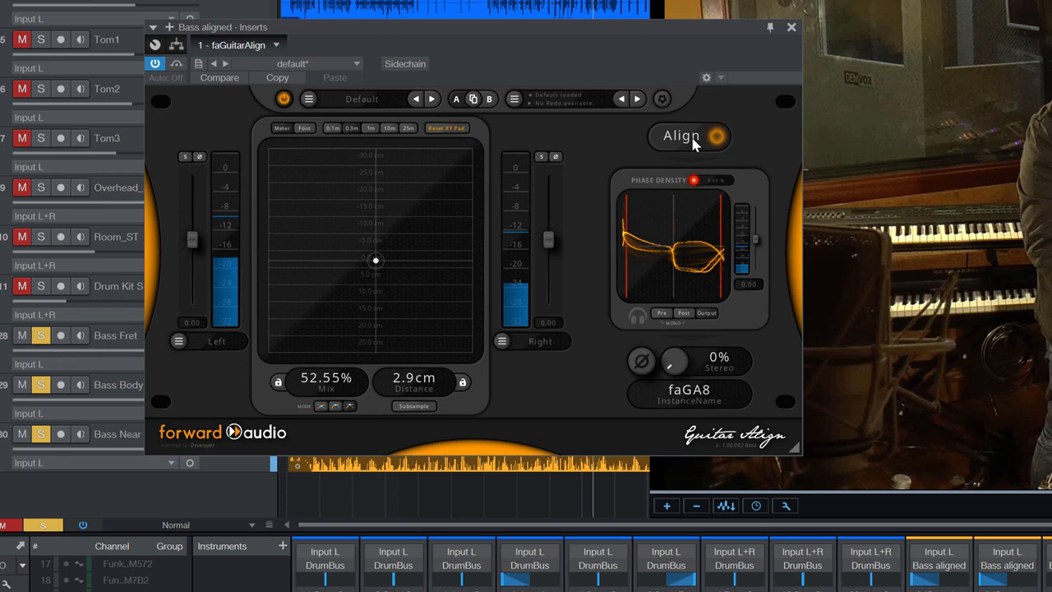
left_click(715, 136)
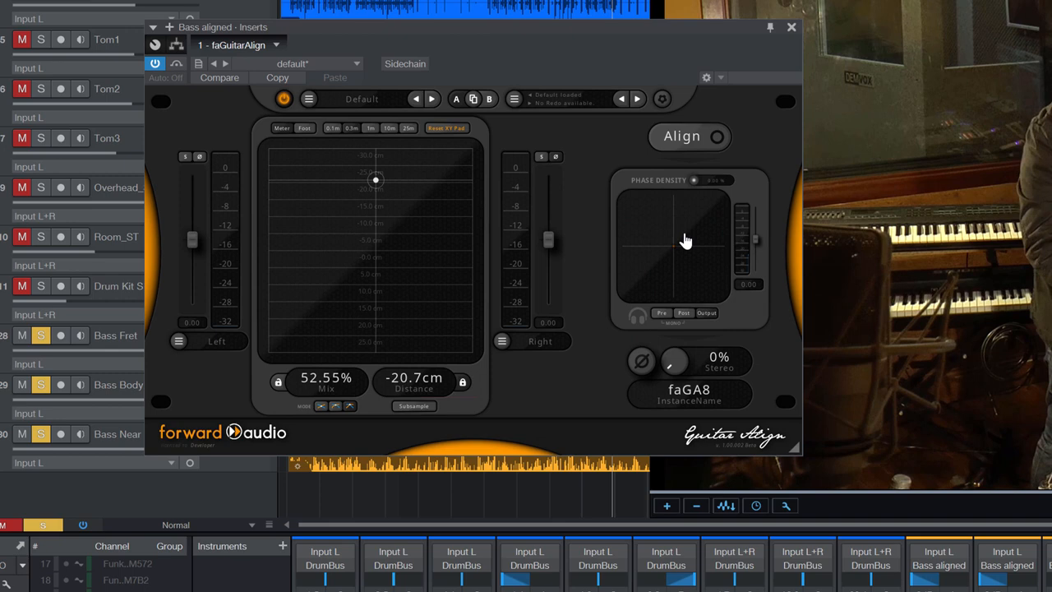
mouse_move(674, 250)
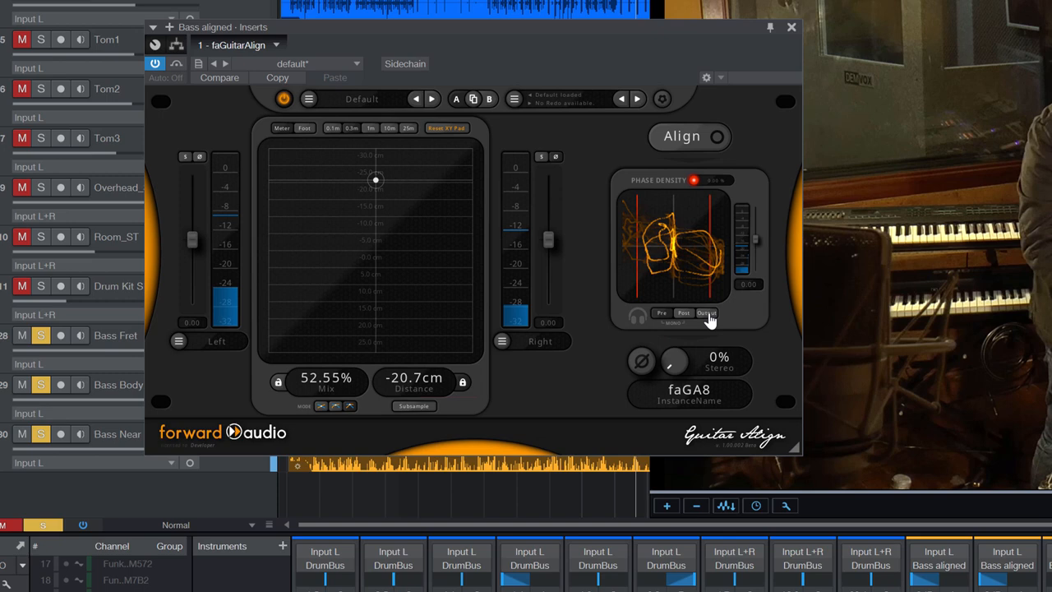
- Toggle faGuitarAlign's Phase Density display between pre-alignment and aligned output views
left_click(707, 312)
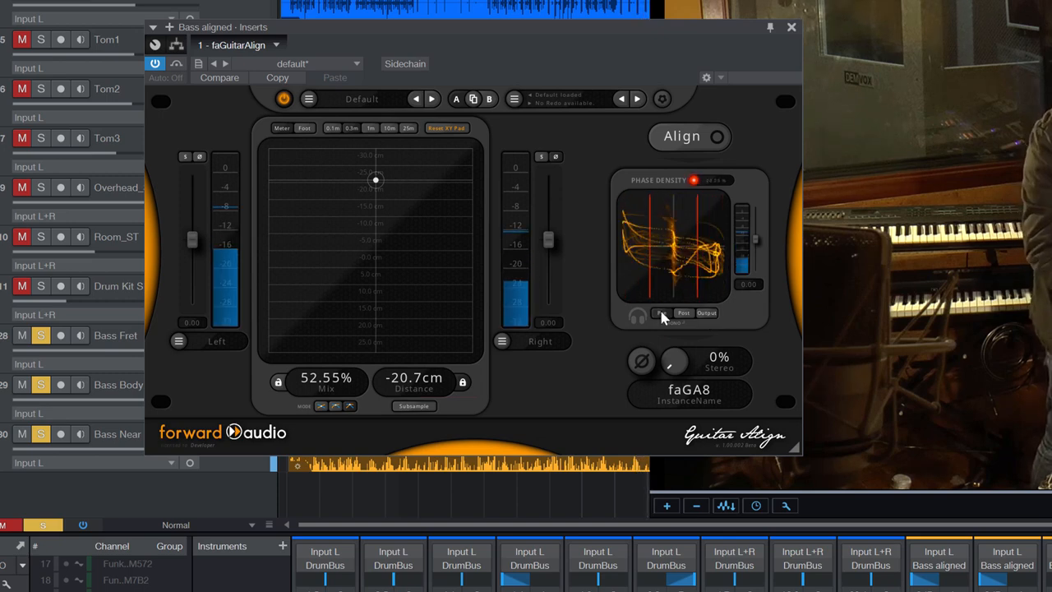
left_click(706, 313)
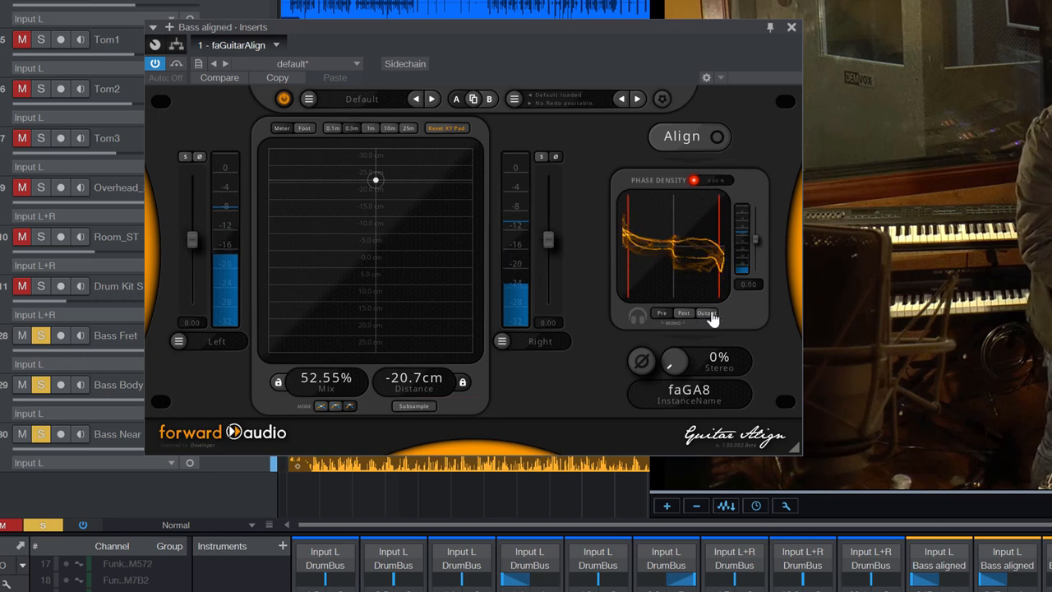
left_click(707, 312)
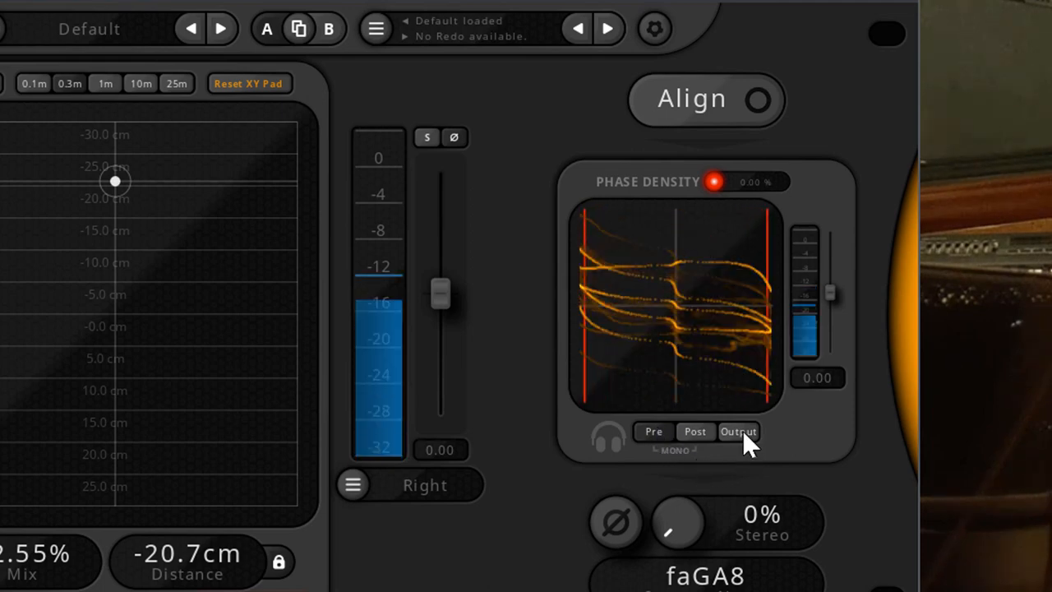
left_click(655, 431)
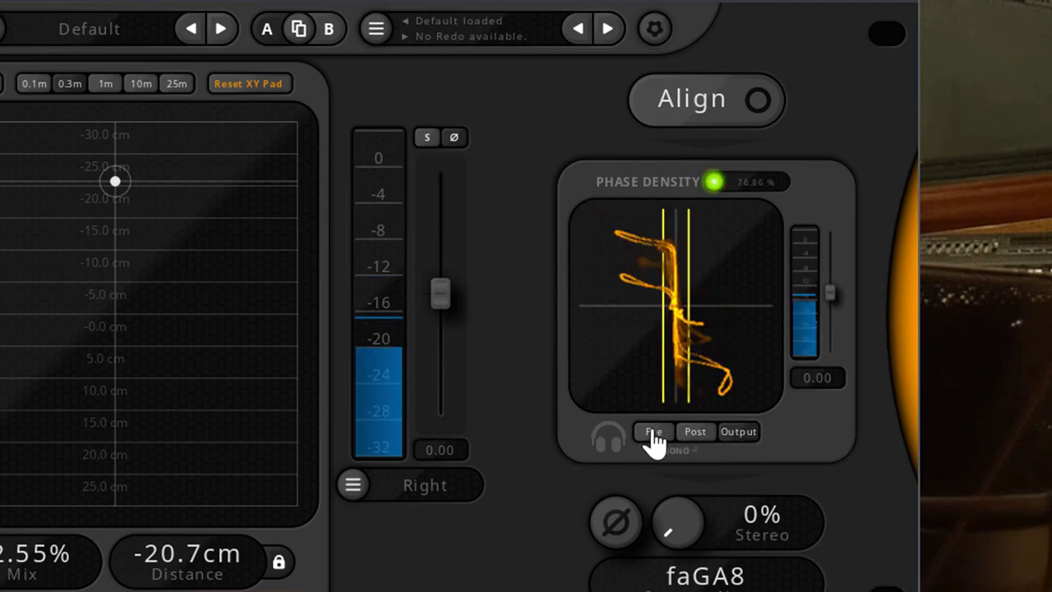
left_click(694, 431)
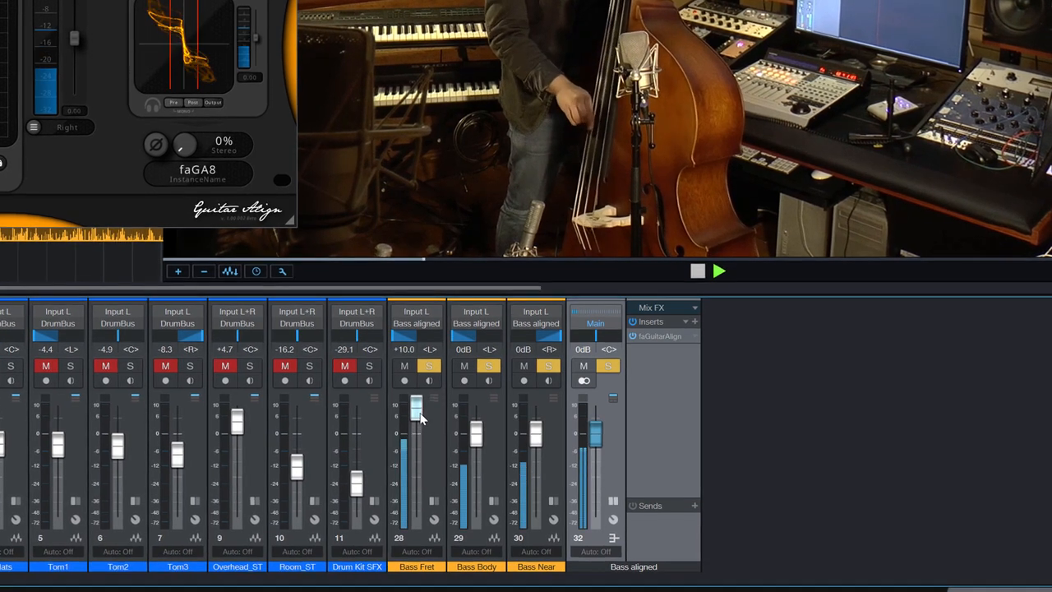
- Rebalance the Bass Fret and Bass Body channel faders feeding the Bass aligned bus
left_click_drag(414, 408, 414, 425)
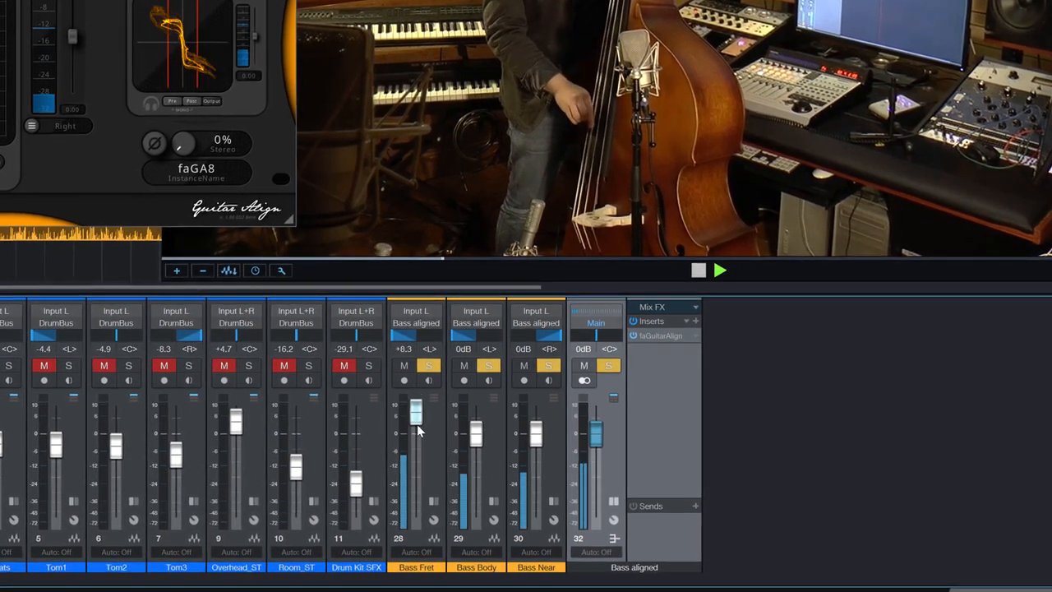
left_click_drag(416, 414, 415, 500)
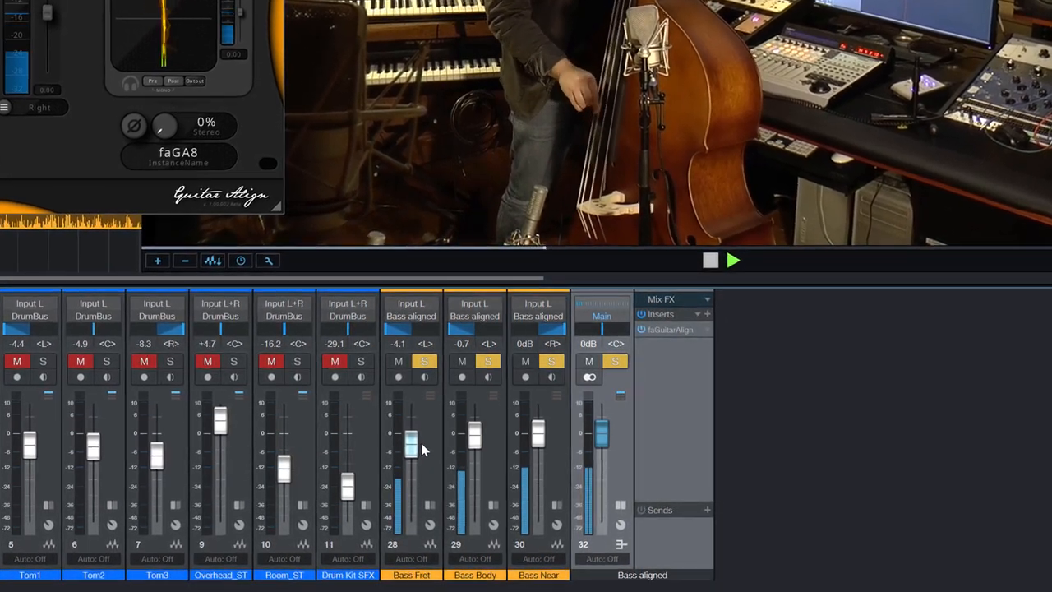
left_click_drag(411, 444, 411, 419)
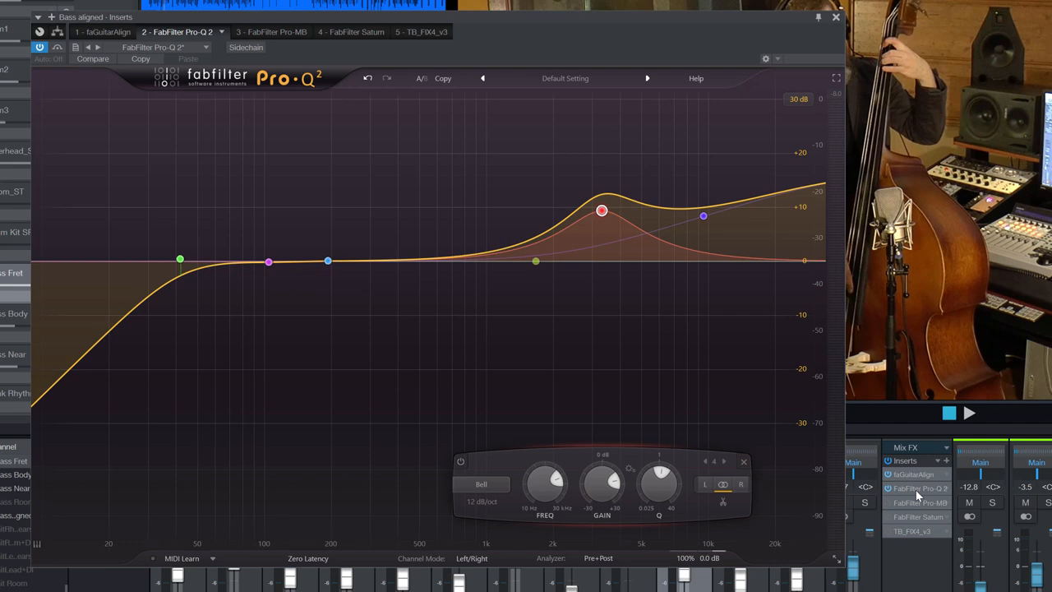
- A/B the Pro-Q 2 low cut and upper-mid boost against bypass, leaving the EQ on
left_click(969, 414)
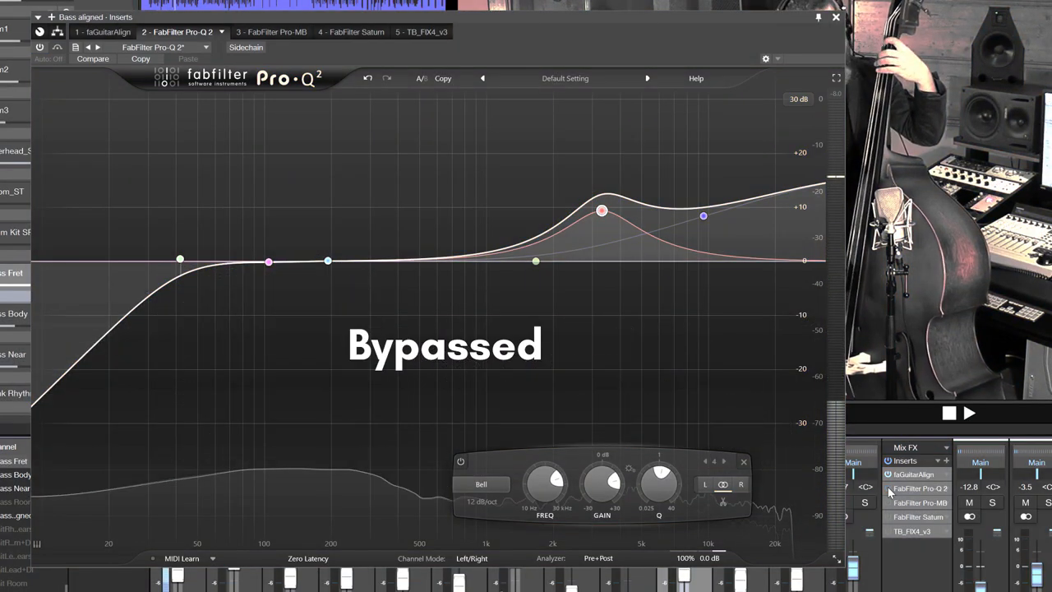
left_click(39, 46)
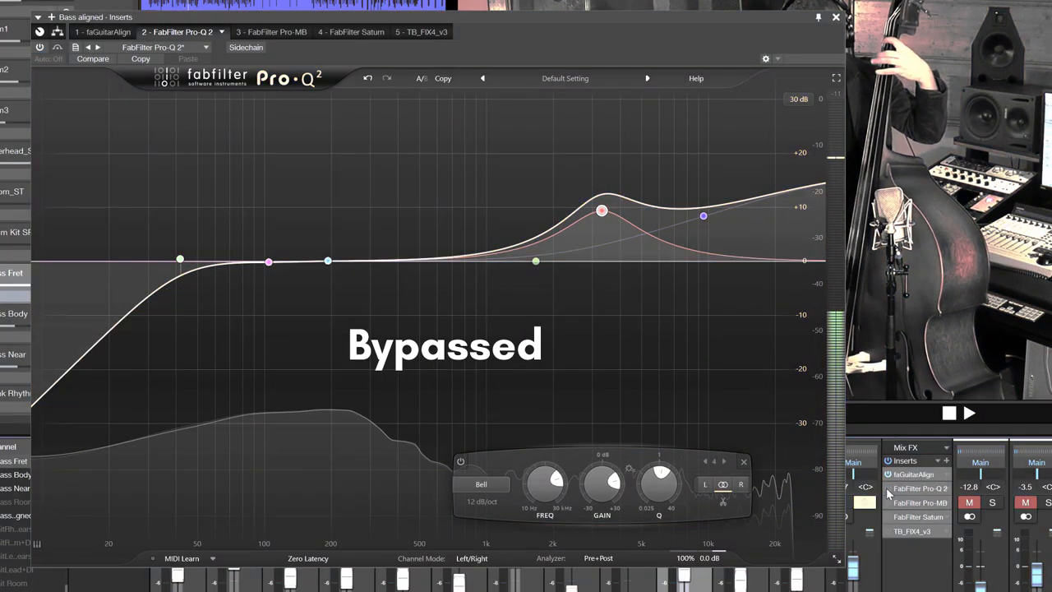
left_click(40, 46)
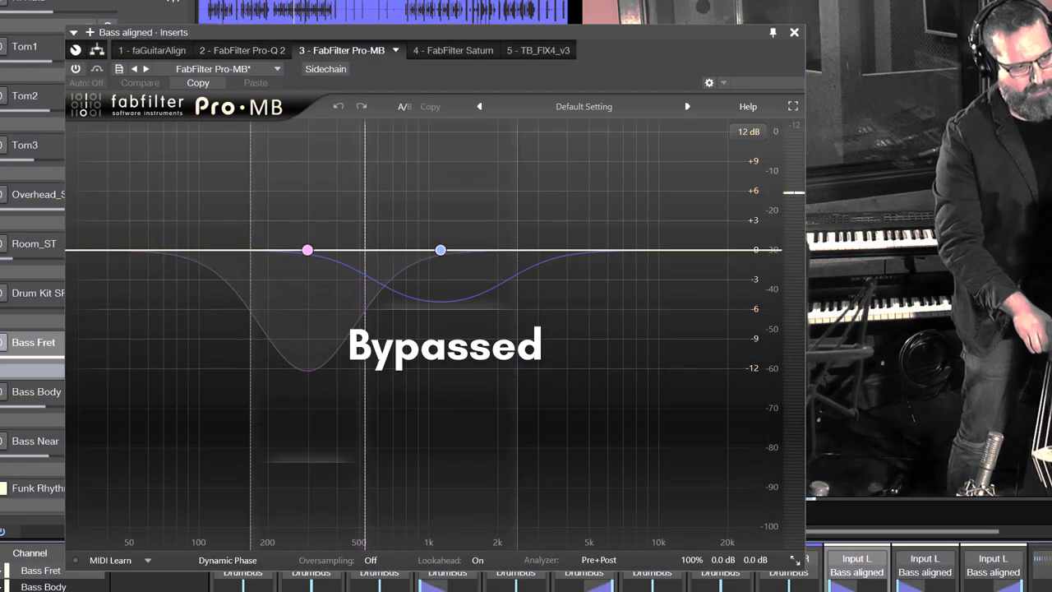
- A/B the Pro-MB low-mid bands against bypass, leaving the multiband active
left_click(76, 69)
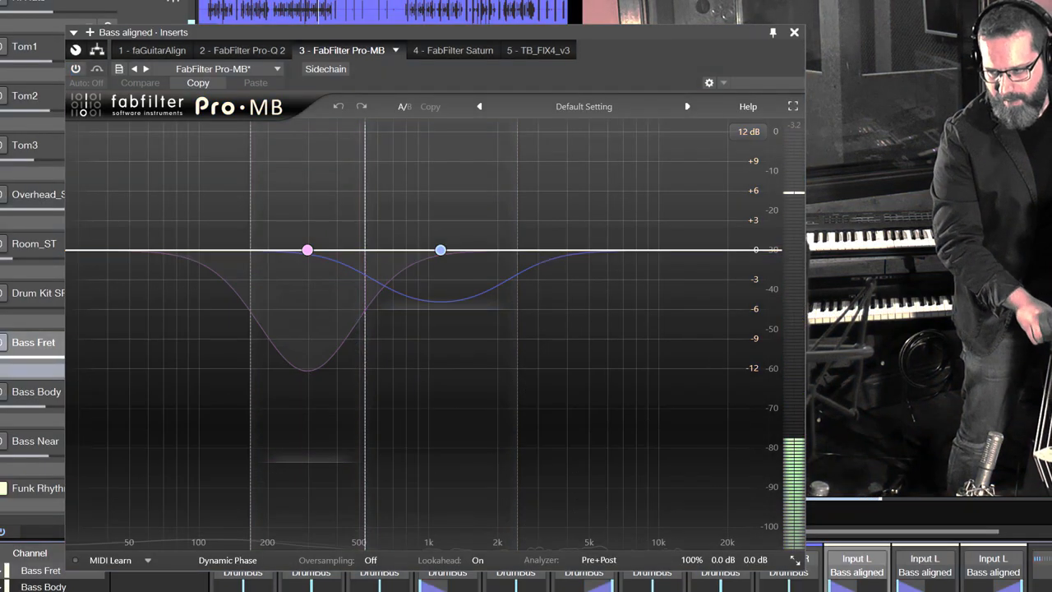
left_click(76, 69)
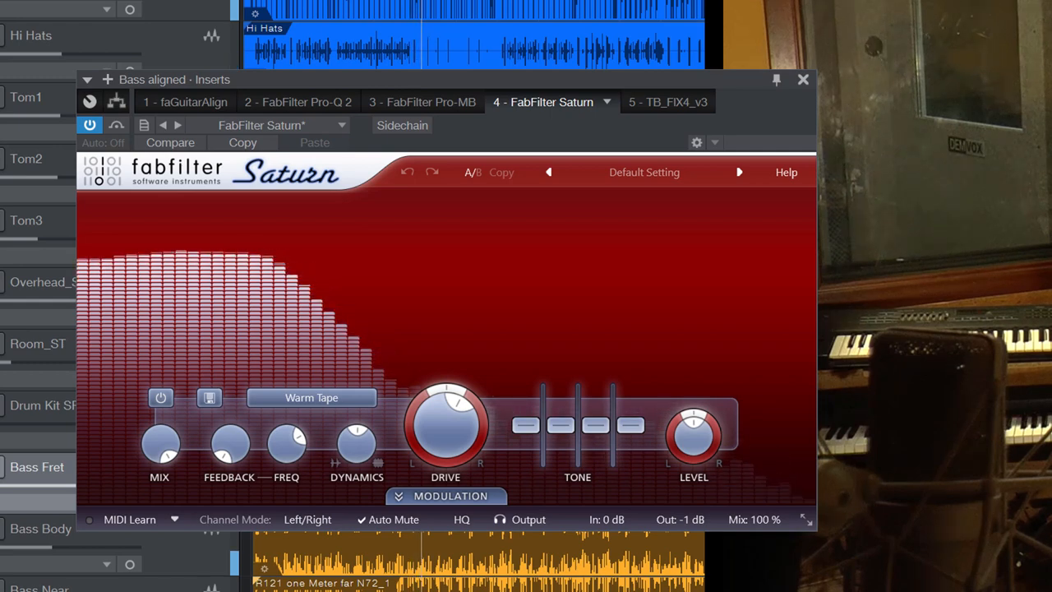
- Toggle Saturn's Warm Tape saturation against bypass twice, ending with it enabled
left_click(89, 125)
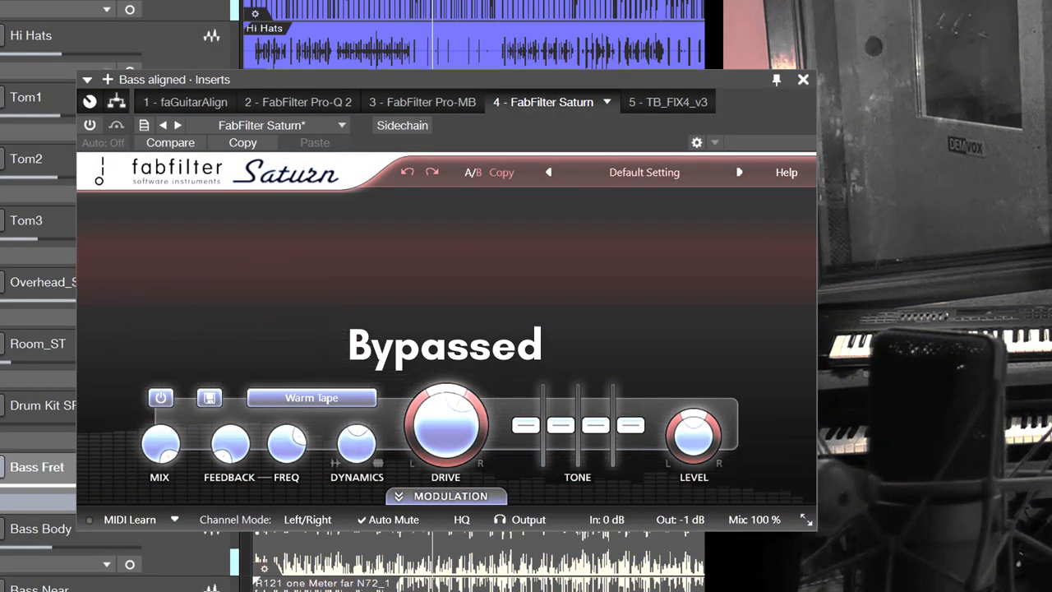
left_click(89, 125)
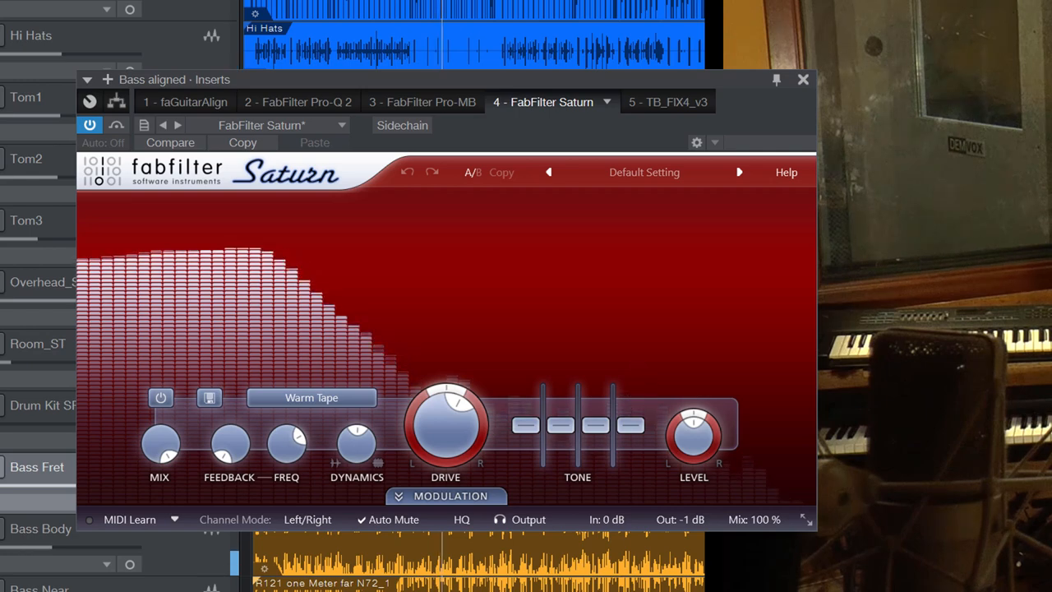
left_click(88, 125)
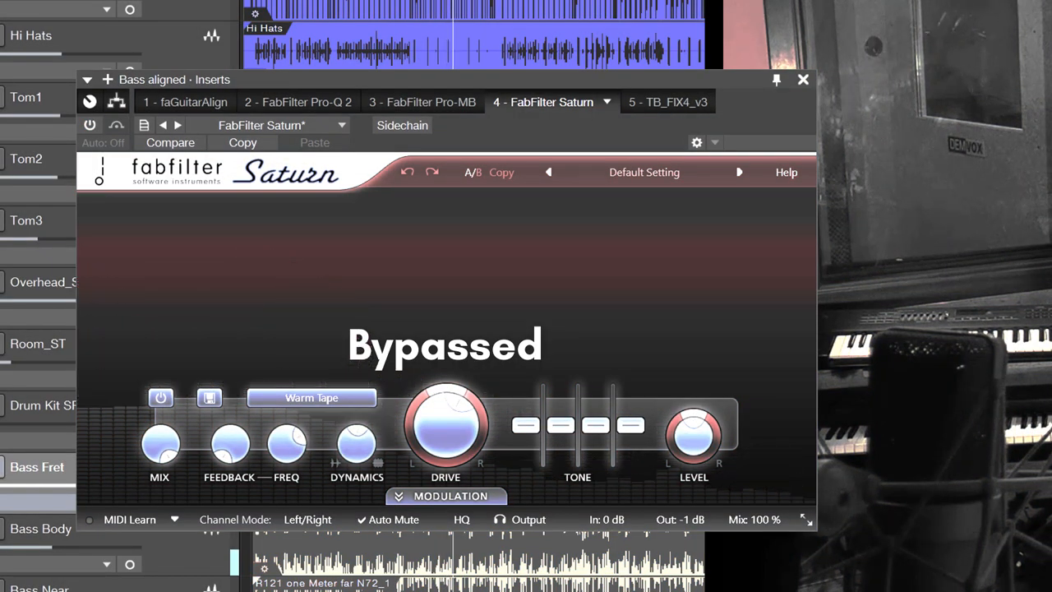
left_click(89, 125)
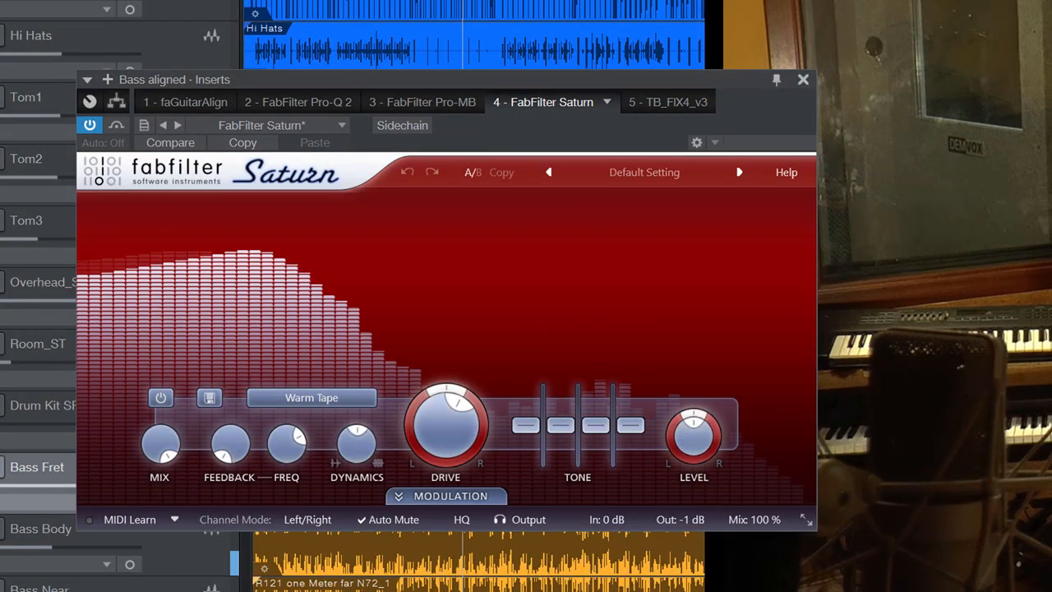